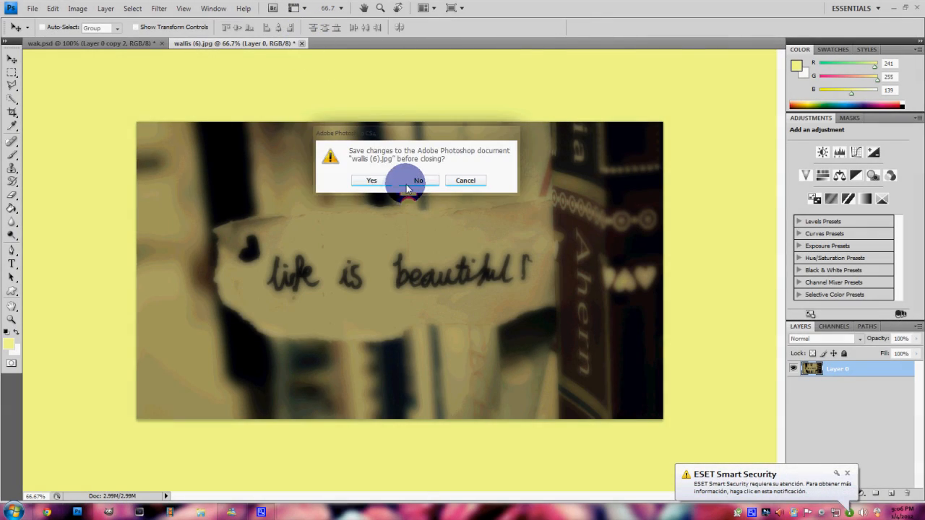
Decline saving changes to wallis (6).jpg so the photo closes unsaved.
left_click(418, 180)
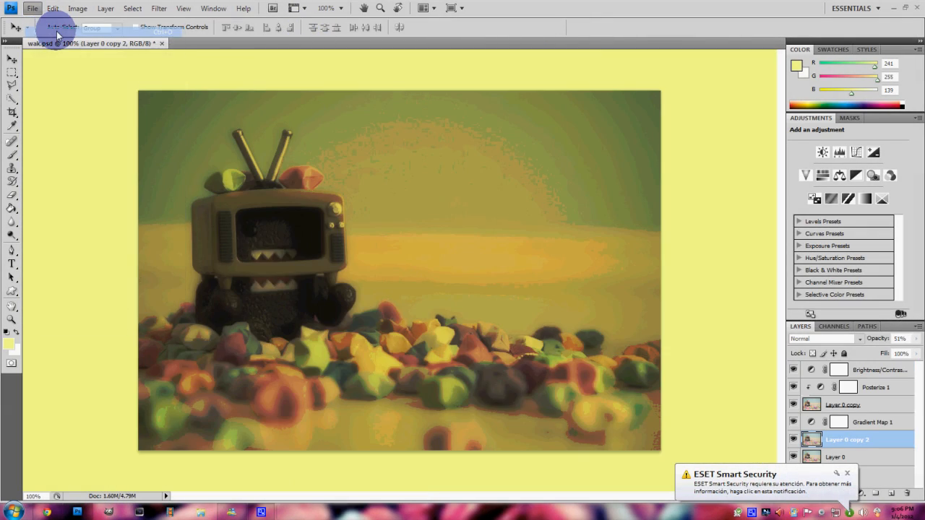
Reopen wallis (6) and duplicate Layer 0 twice, giving three layers.
left_click(32, 8)
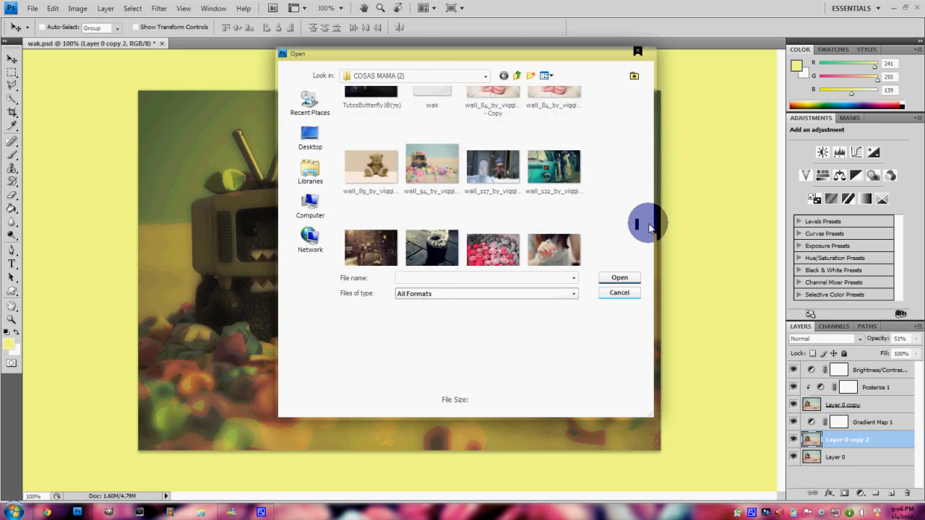
left_click(371, 152)
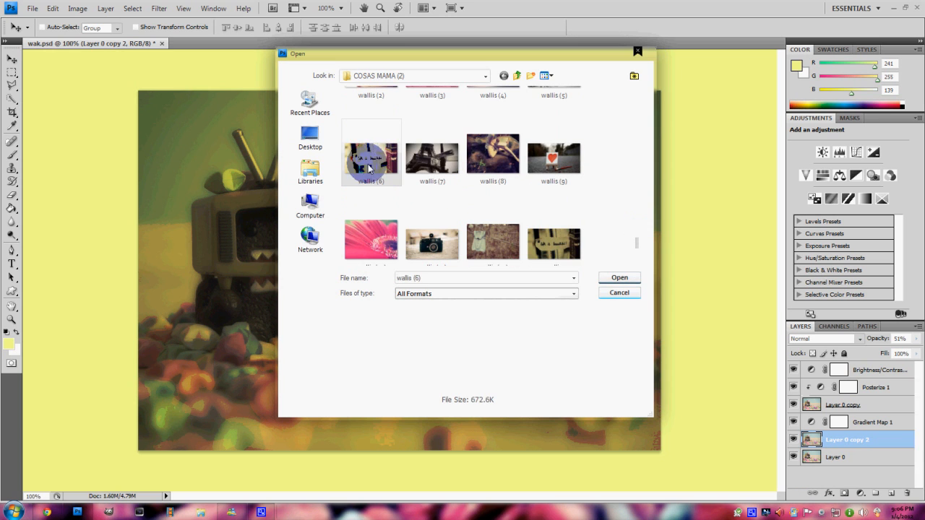
left_click(619, 293)
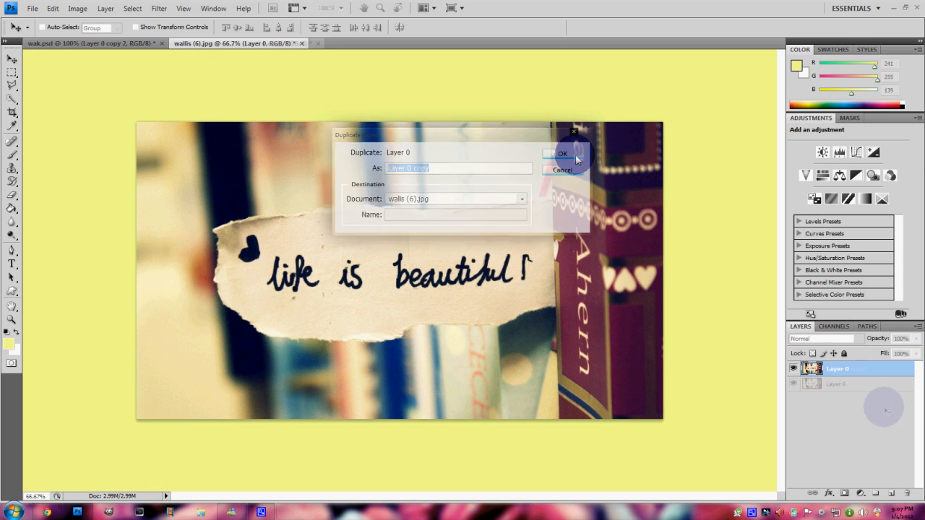
left_click(563, 153)
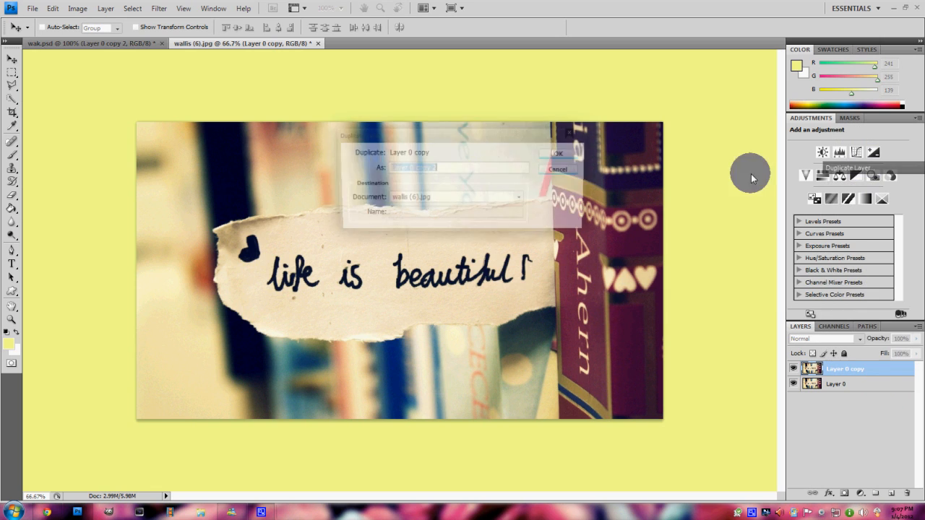
left_click(557, 153)
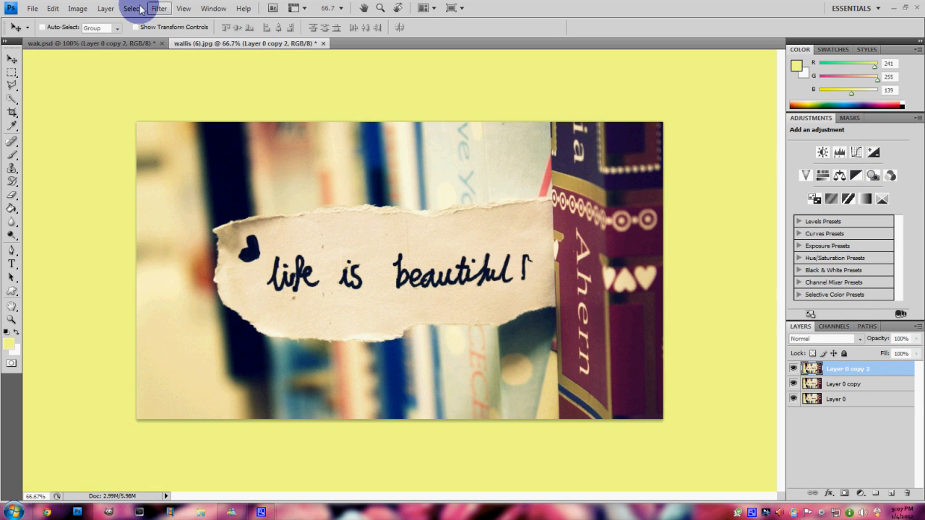
Apply a Gaussian Blur filter to Layer 0 copy 2.
left_click(158, 8)
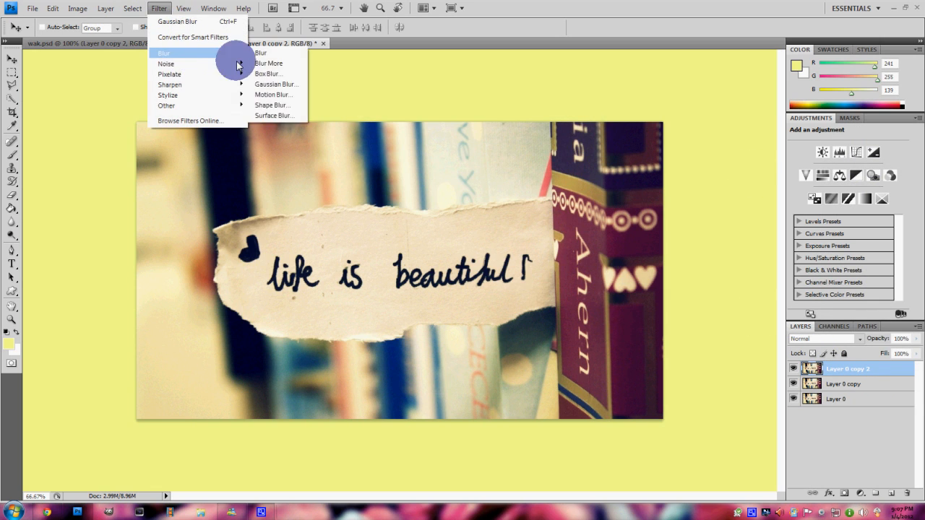
left_click(276, 84)
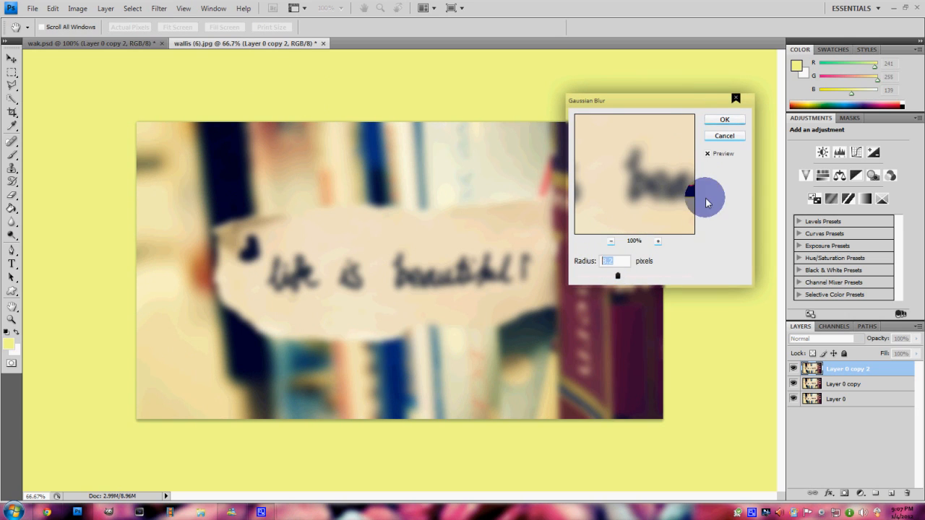
left_click(724, 118)
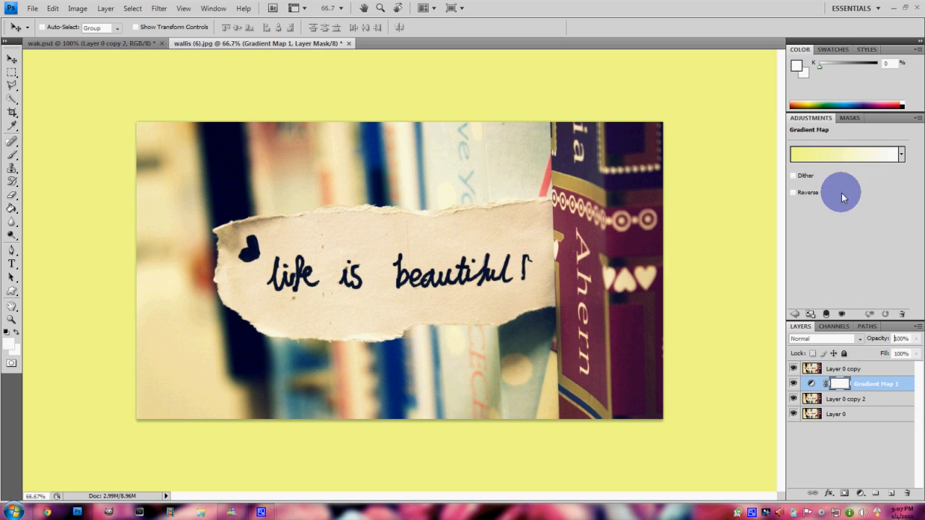
Edit the Gradient Map to run from black to pale yellow #eae195.
left_click(846, 154)
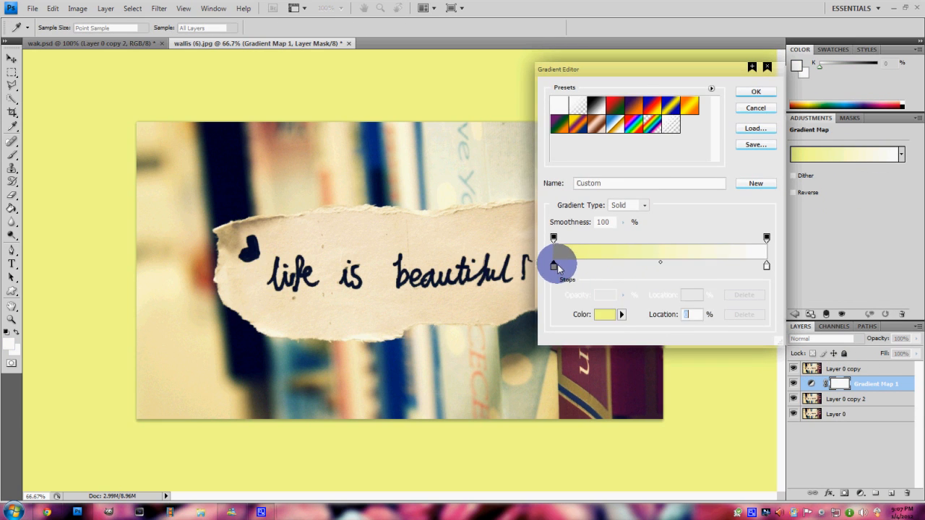
left_click(604, 315)
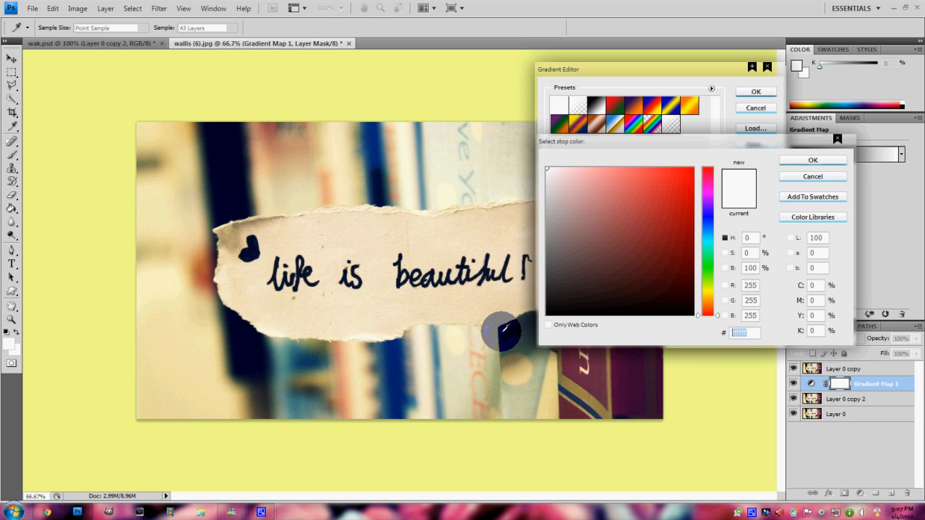
left_click(599, 180)
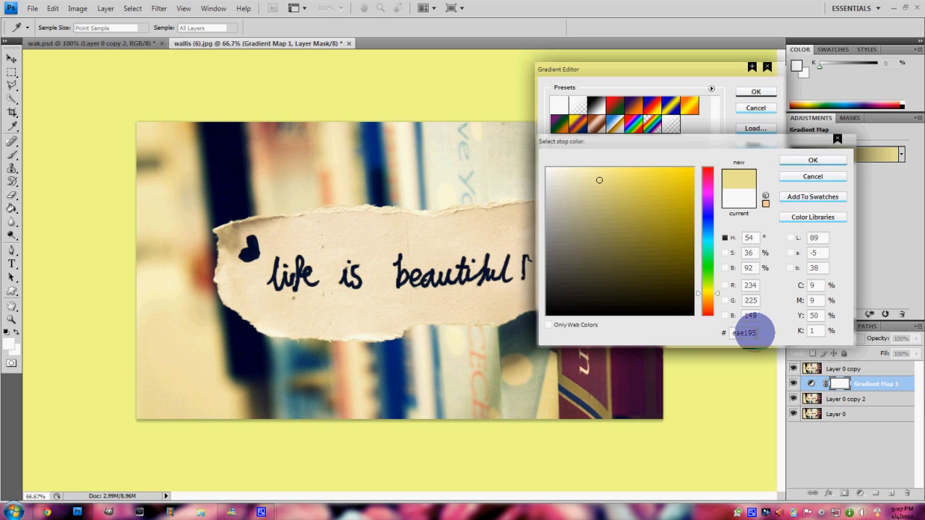
left_click(813, 160)
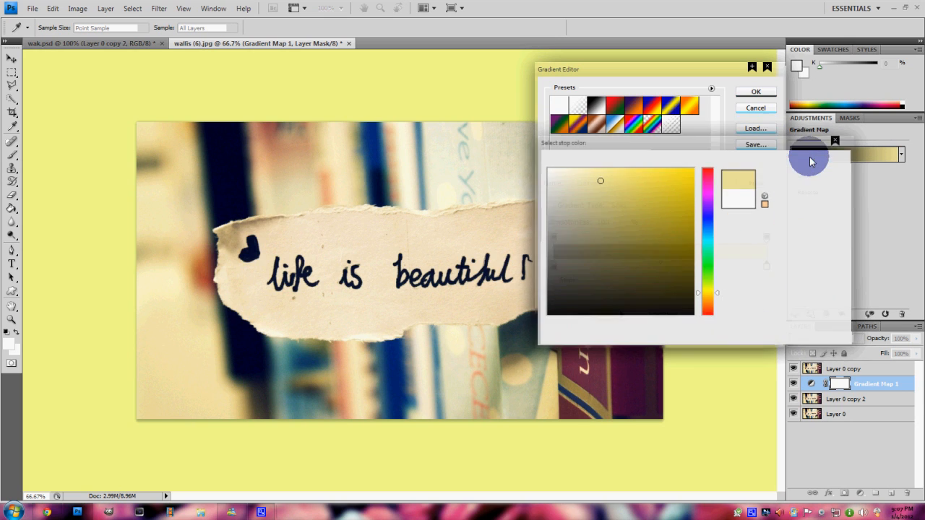
left_click(755, 92)
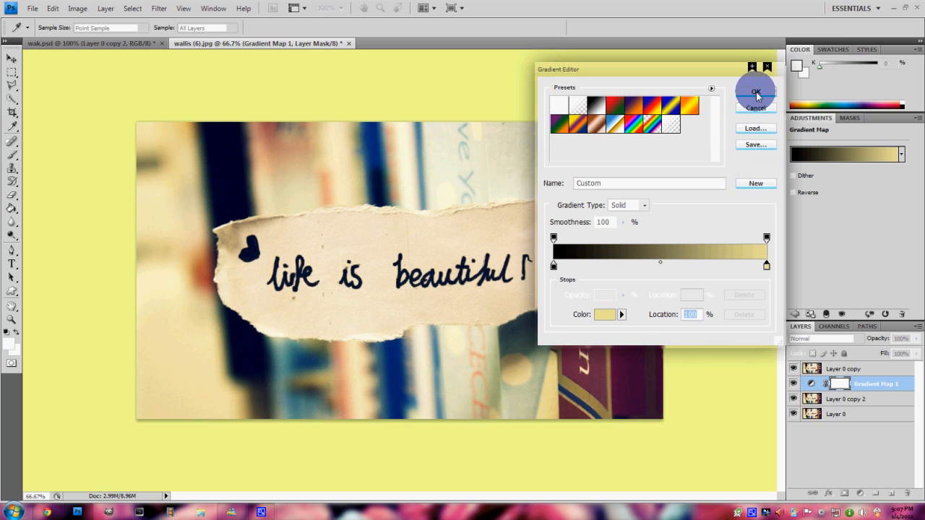
left_click(755, 91)
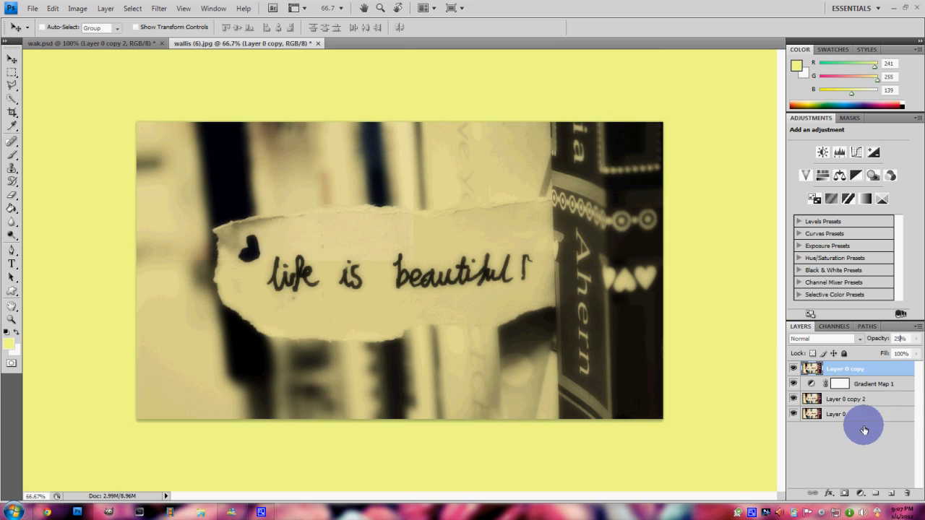
Set Layer 0 copy to 25% opacity with a clipped 7-level Posterize, then reselect it.
left_click(865, 198)
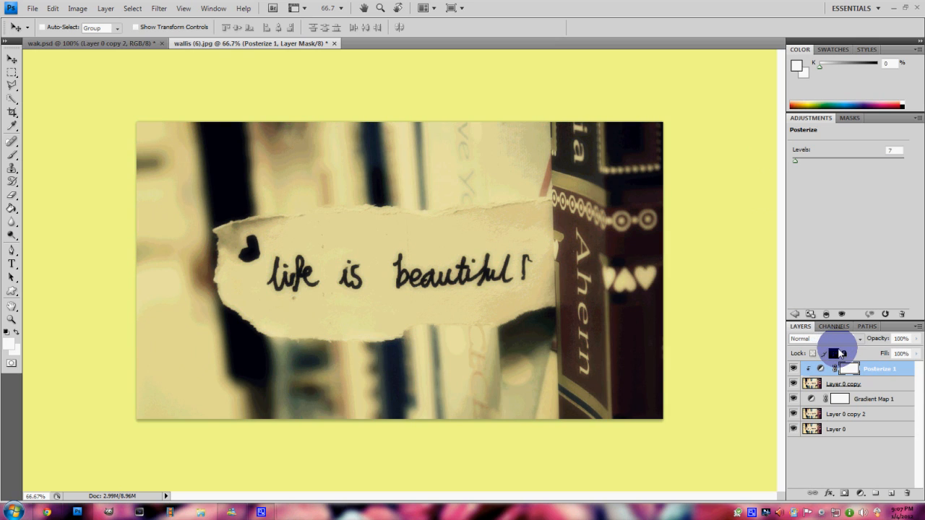
left_click(845, 384)
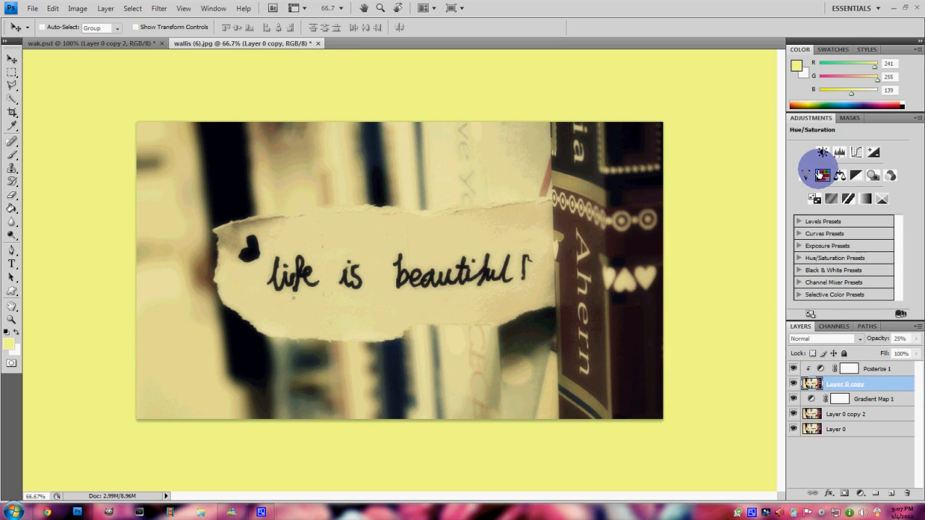